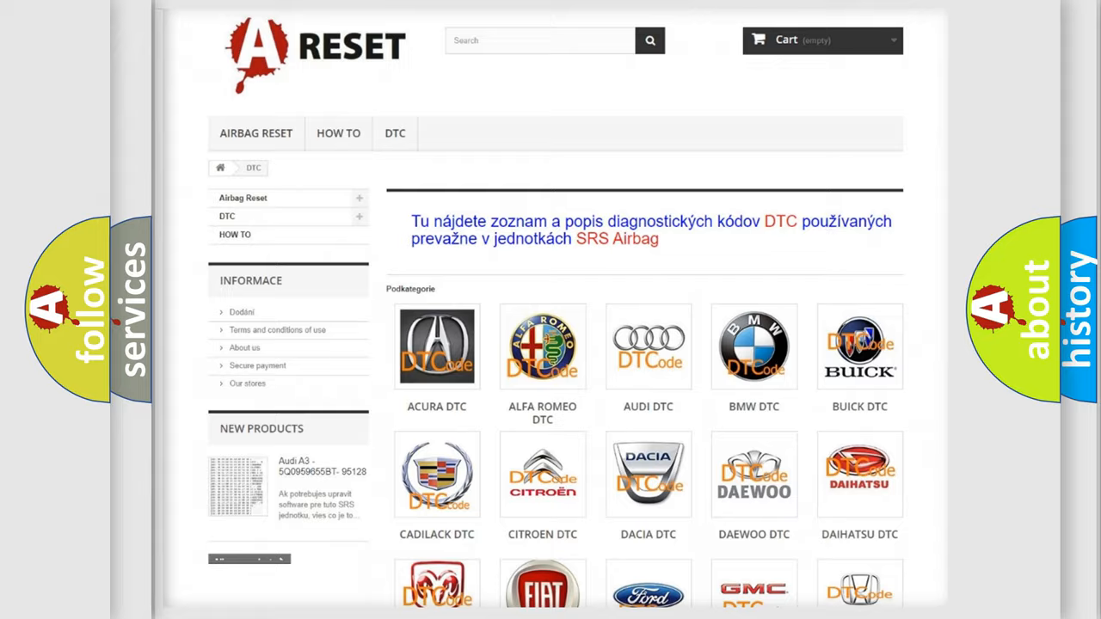
# Step: Open the Lincoln DTC page from the subcategory grid and browse its airbag code list
pyautogui.scroll(-3)
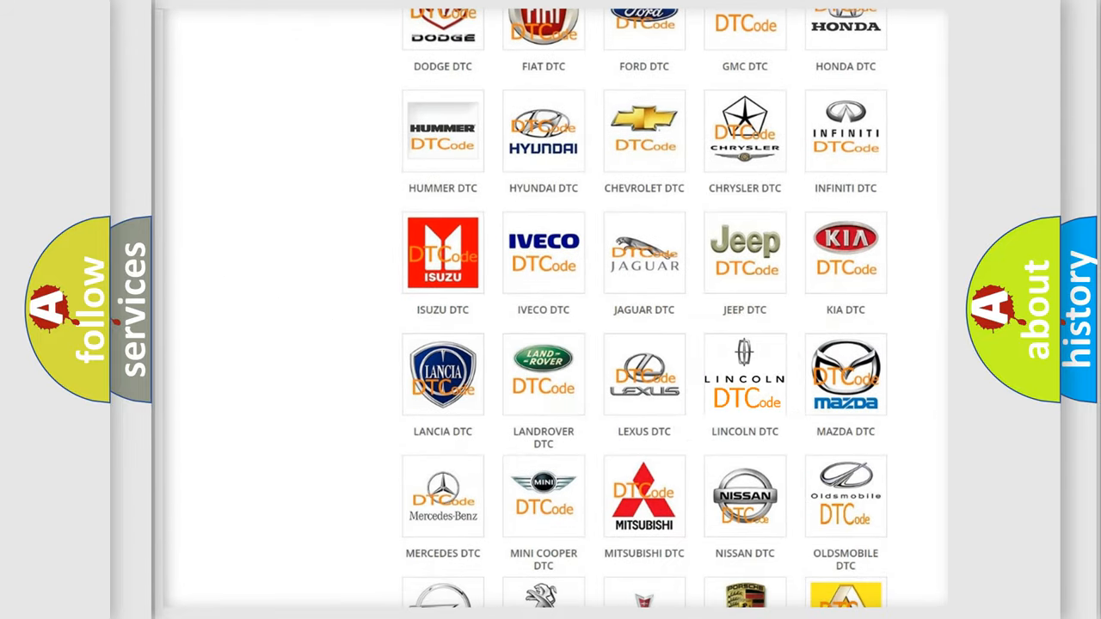
pyautogui.click(745, 375)
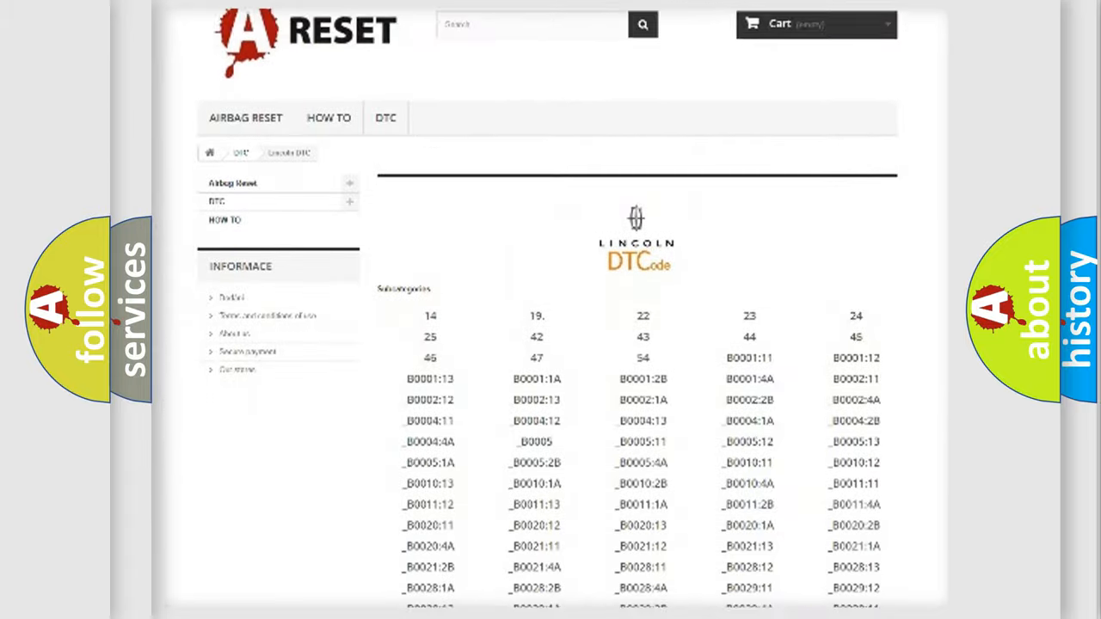
pyautogui.scroll(-3)
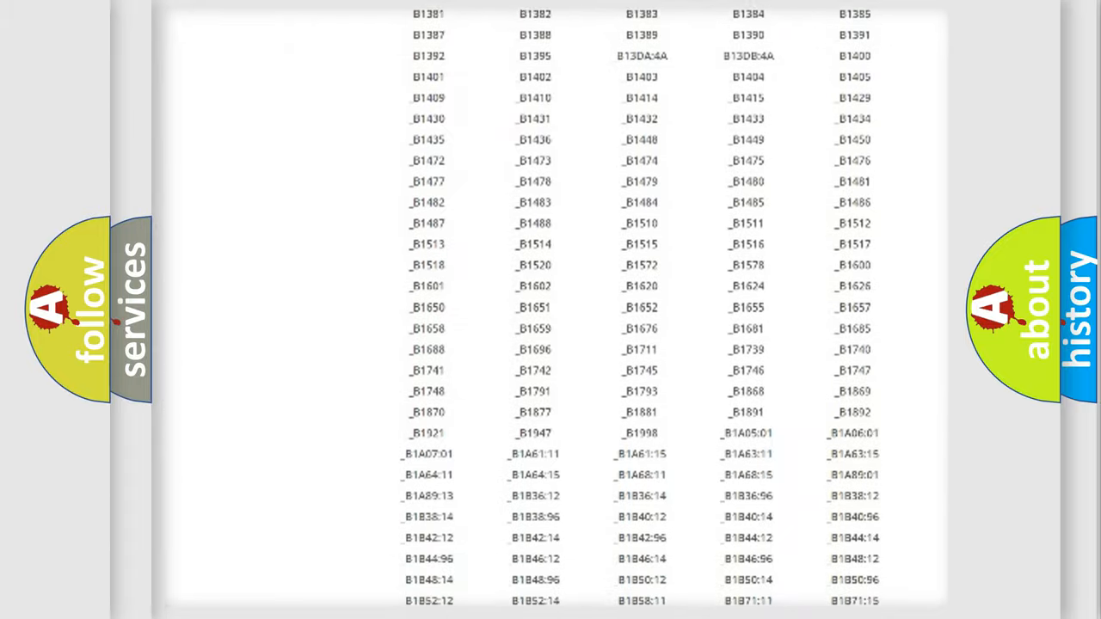